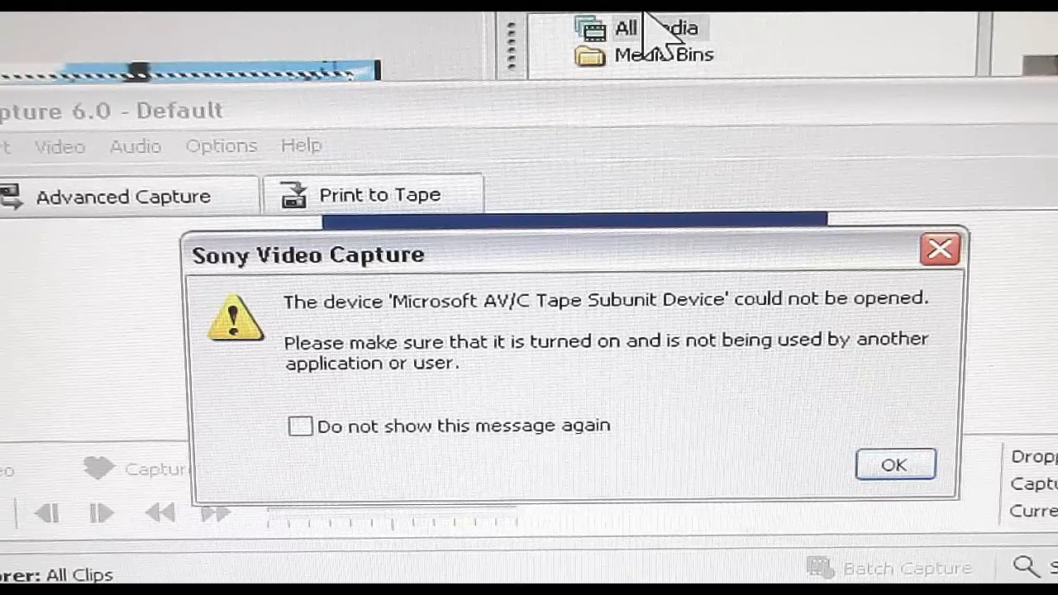
- Acknowledge the warning that the tape device could not be opened
{"action": "left_click", "coordinate": [894, 462]}
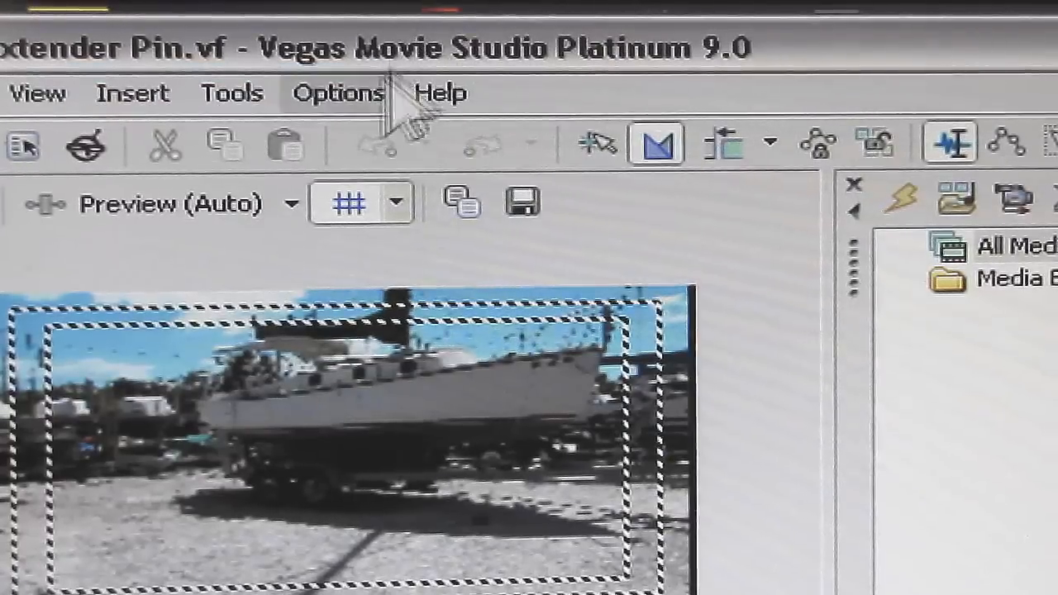
- Bring up the Preferences dialog from the Options menu
{"action": "left_click", "coordinate": [337, 93]}
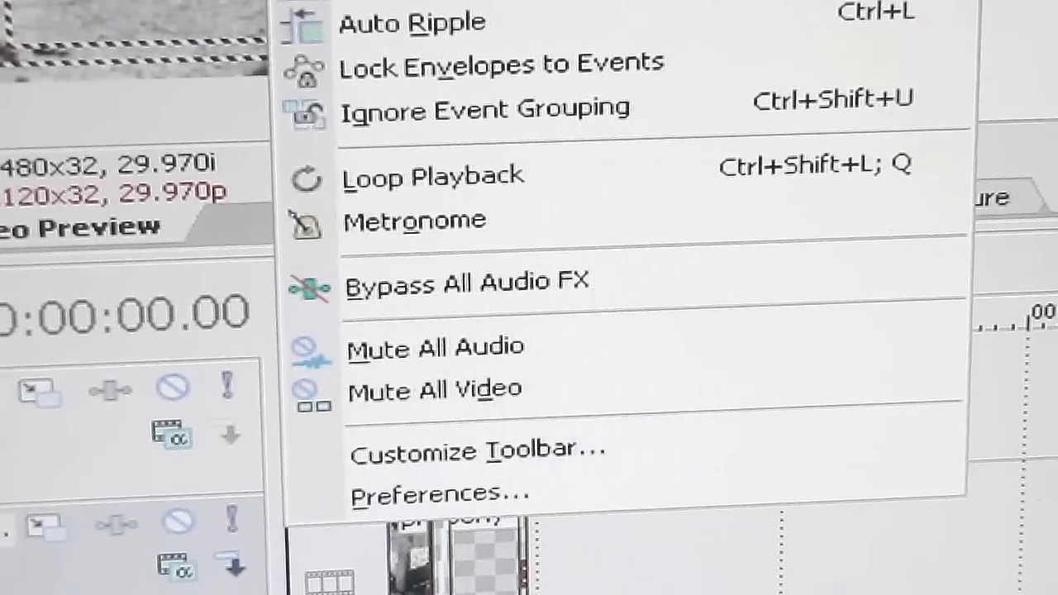
{"action": "mouse_move", "coordinate": [298, 496]}
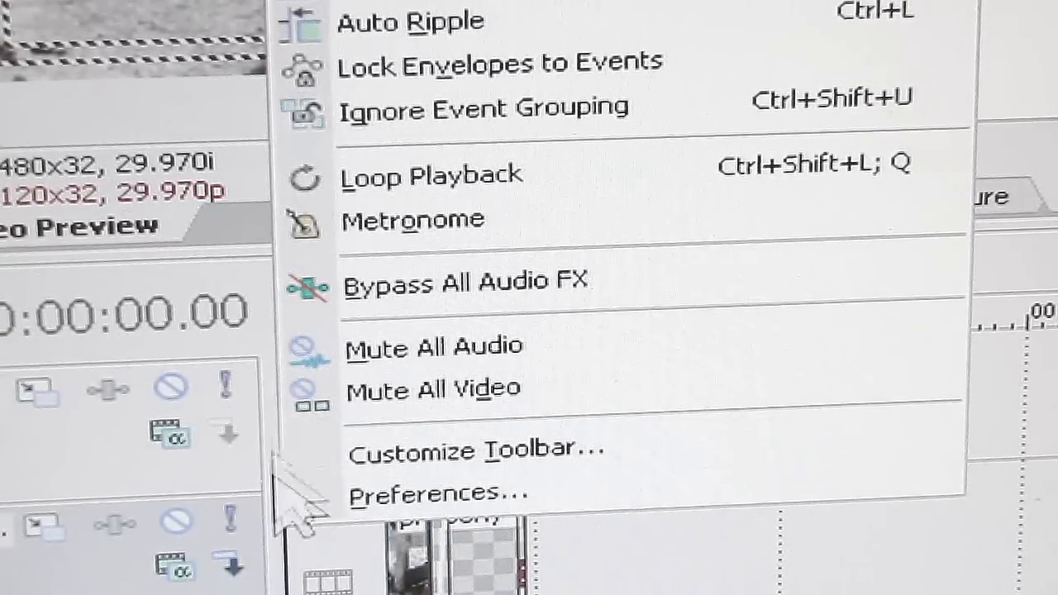
{"action": "mouse_move", "coordinate": [433, 492]}
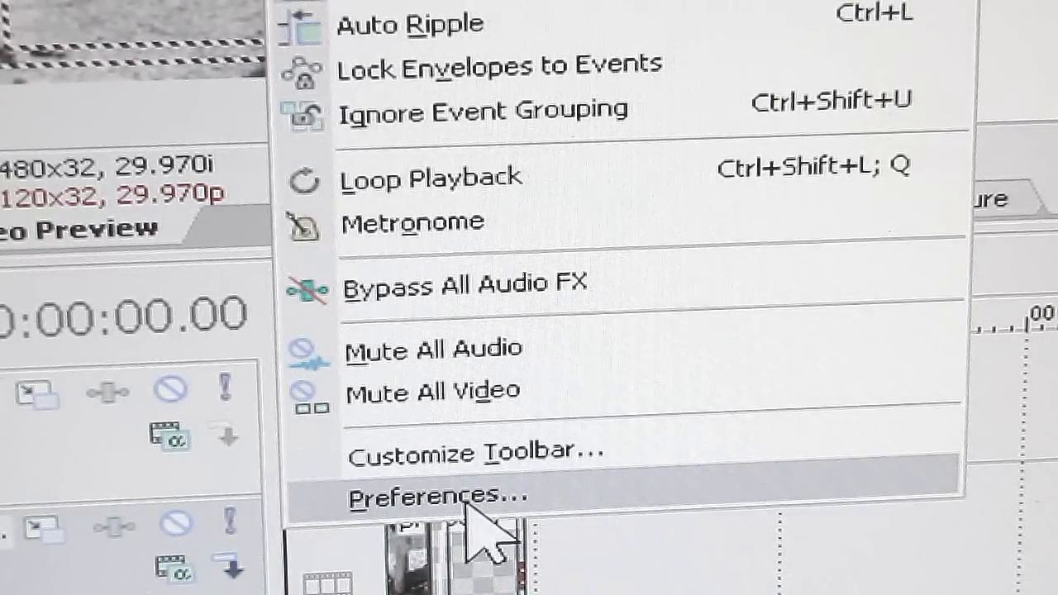
{"action": "left_click", "coordinate": [432, 494]}
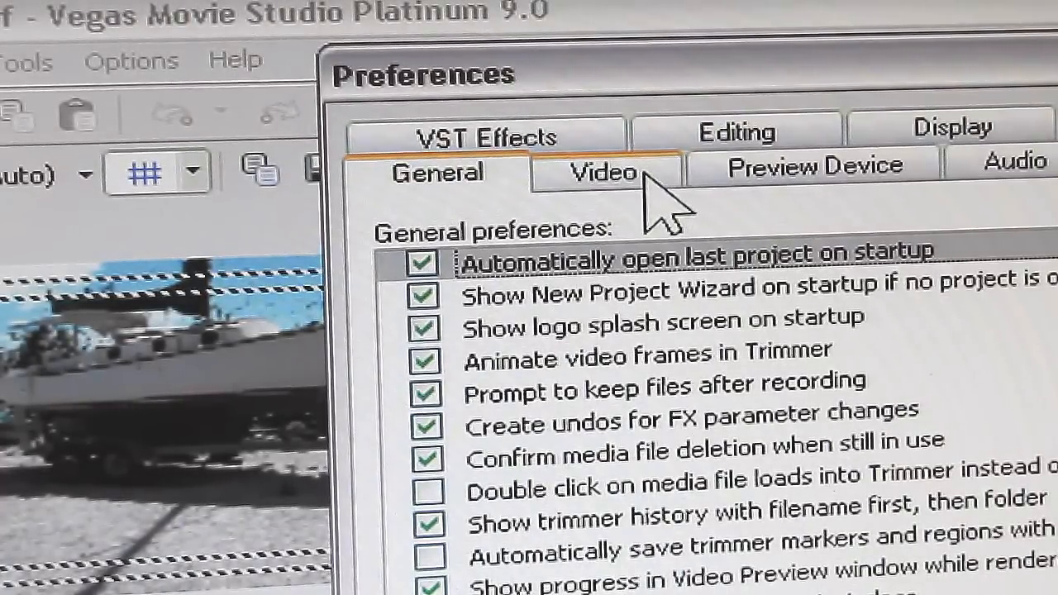
- In Video preferences, disable 'Use external video capture application' and apply the change
{"action": "left_click", "coordinate": [601, 168]}
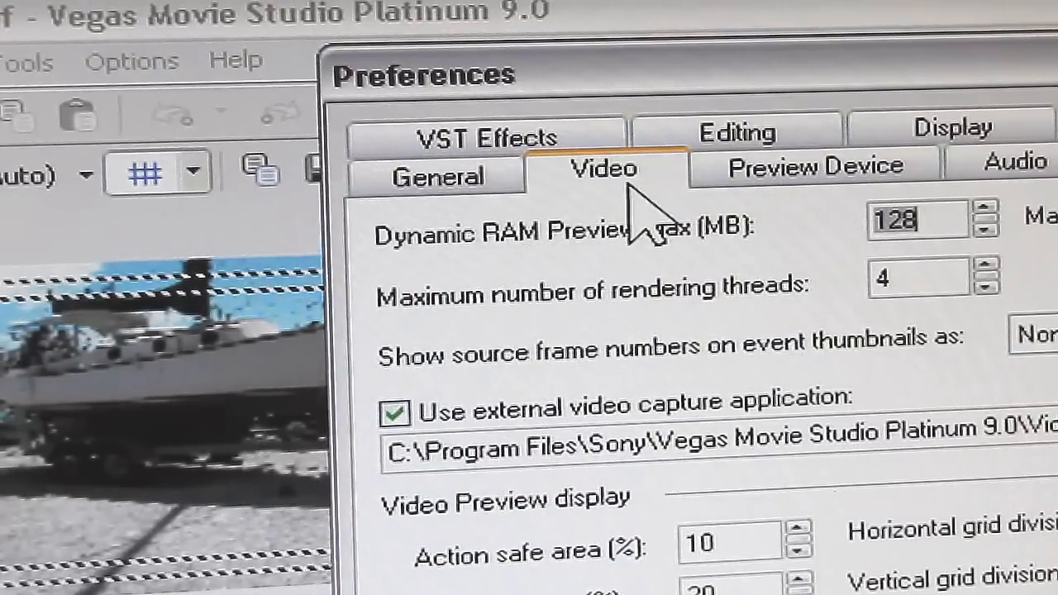
{"action": "mouse_move", "coordinate": [446, 372]}
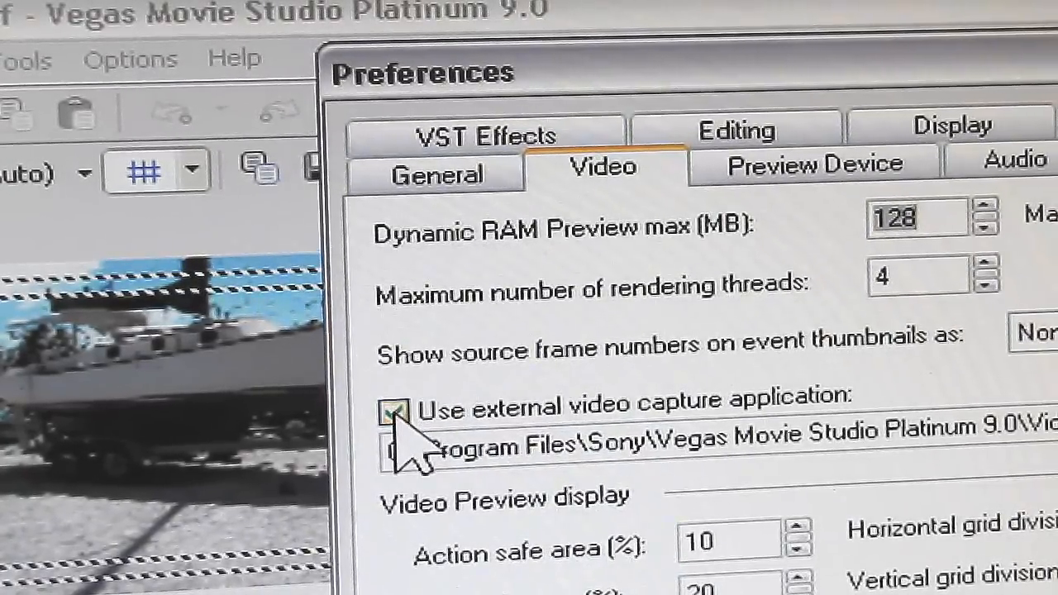
{"action": "left_click", "coordinate": [393, 409]}
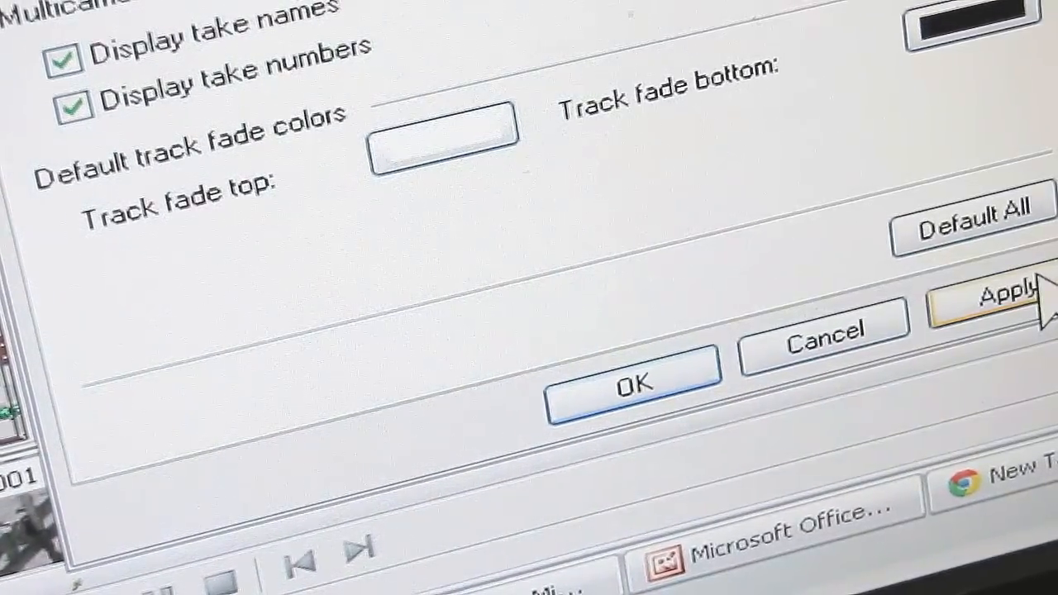
{"action": "left_click", "coordinate": [999, 294]}
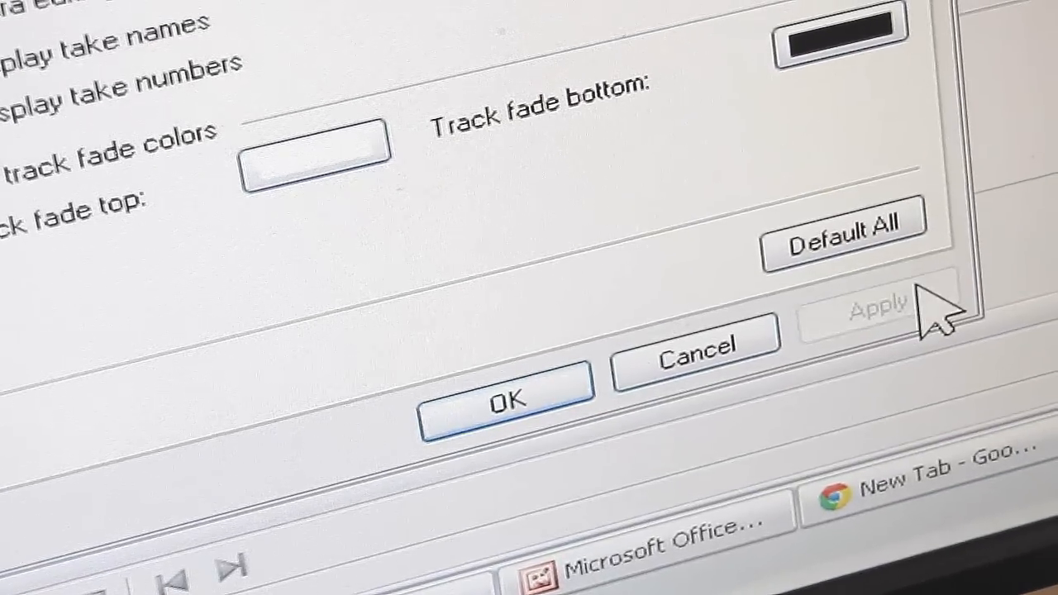
{"action": "left_click", "coordinate": [506, 401]}
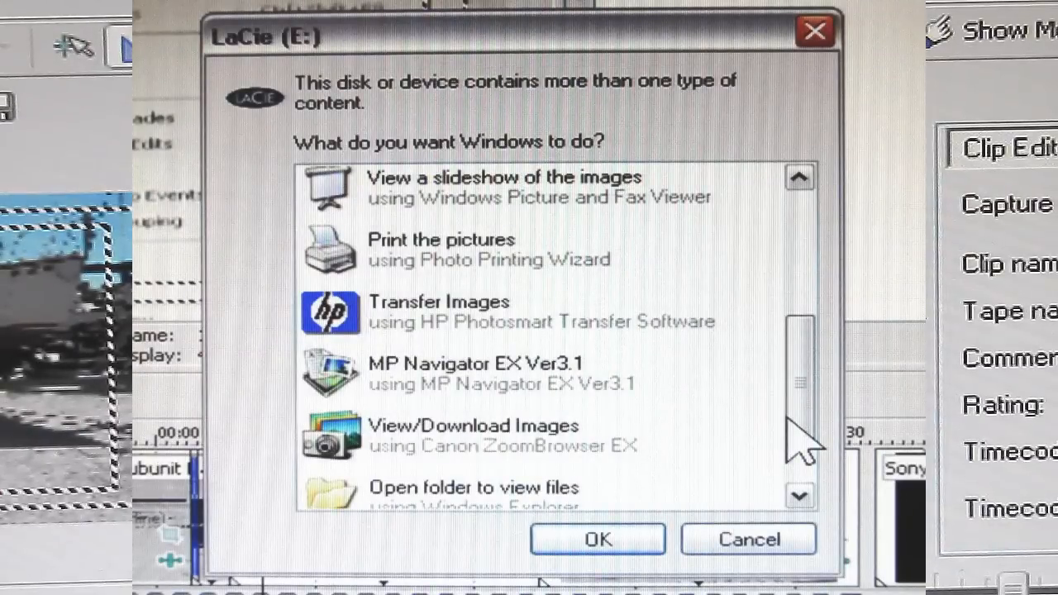
- Dismiss the LaCie (E:) AutoPlay prompt
{"action": "left_click", "coordinate": [747, 539]}
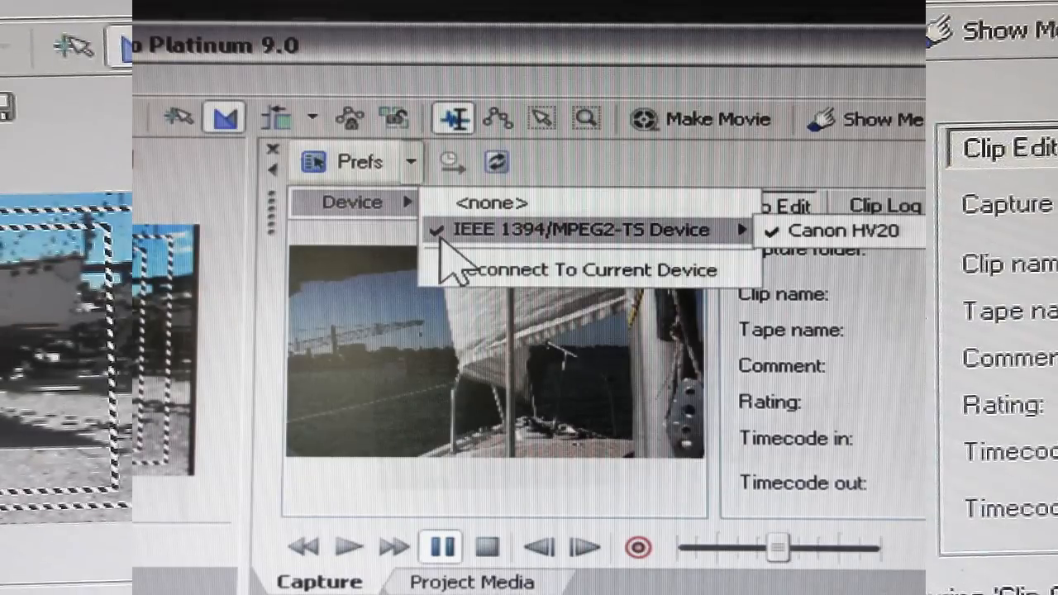
- Select the Canon HV20 as the IEEE 1394/MPEG2-TS capture device
{"action": "left_click", "coordinate": [578, 230]}
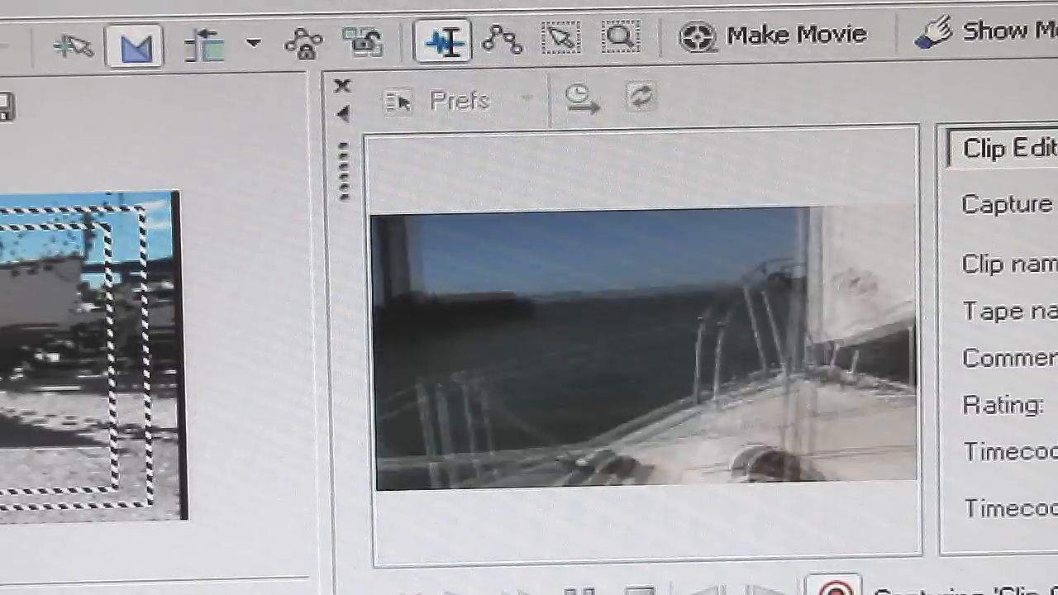